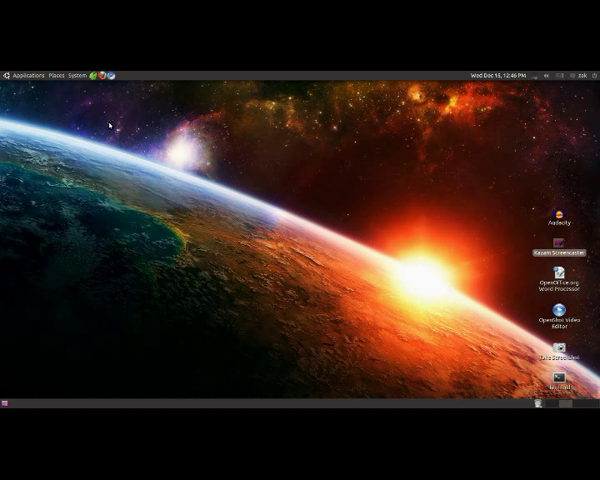
mouse_move(63, 74)
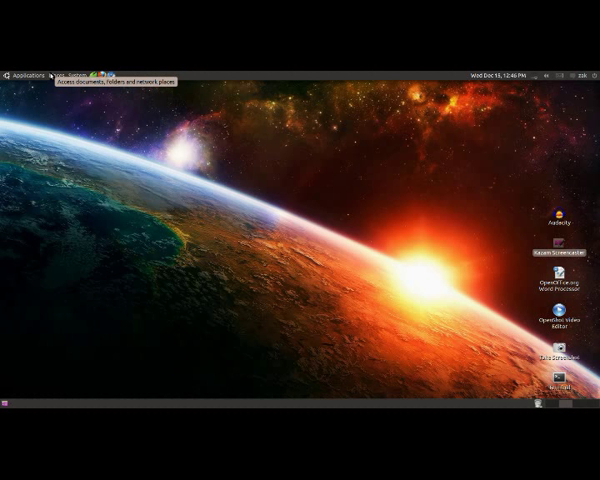
mouse_move(333, 178)
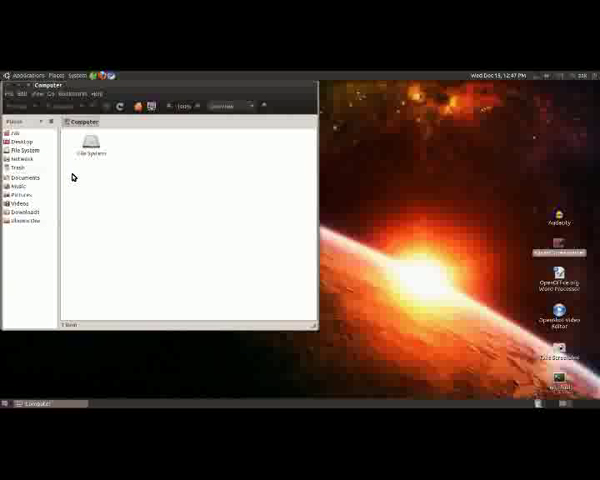
mouse_move(100, 193)
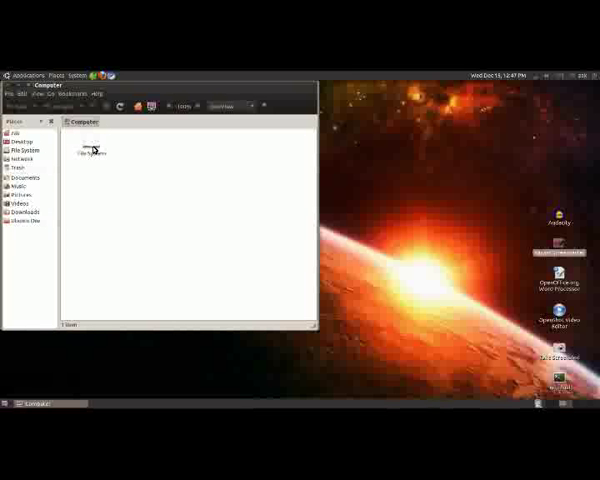
- Open the File System drive to list the root folders bin, home, media and usr
double_click(86, 150)
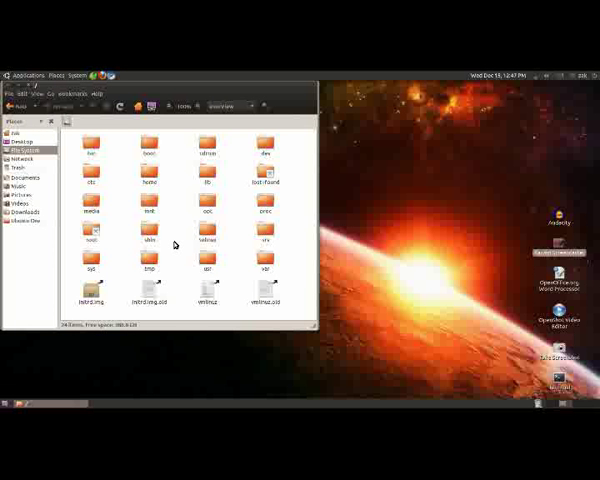
mouse_move(185, 230)
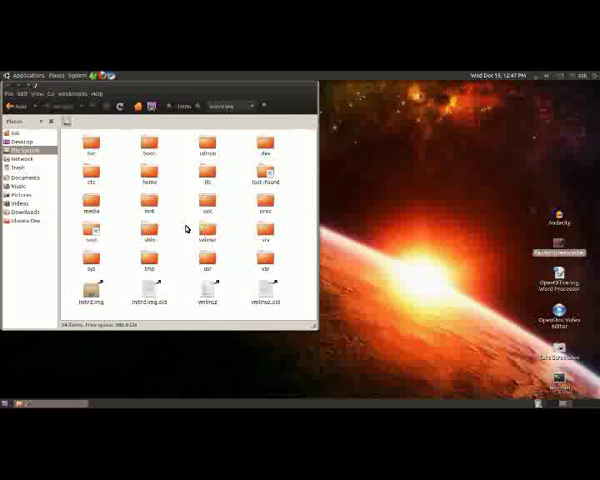
mouse_move(179, 246)
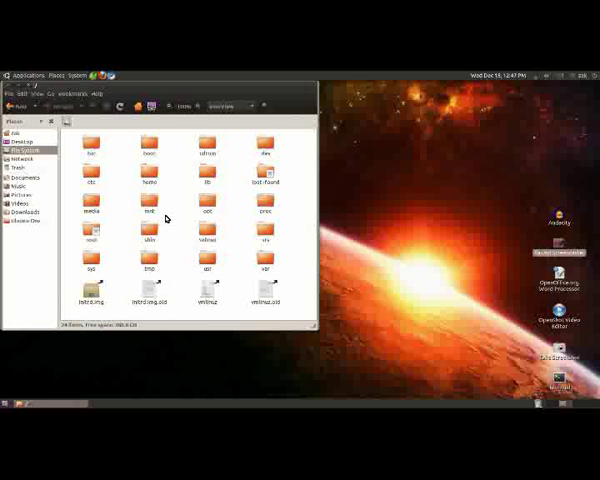
click(149, 273)
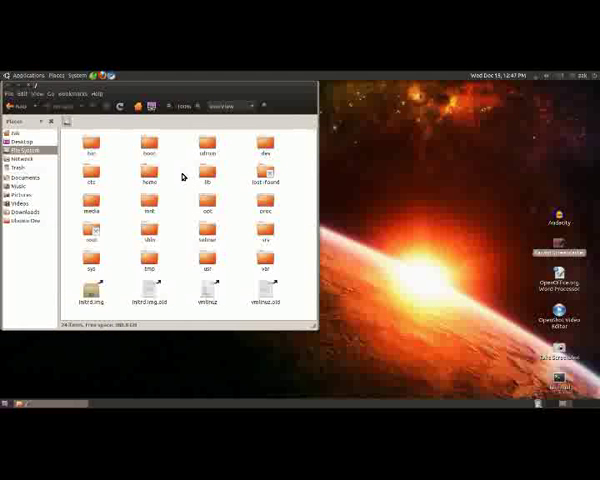
click(148, 150)
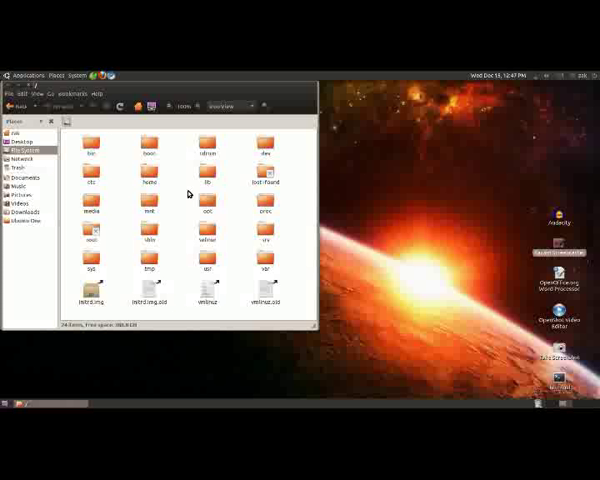
mouse_move(117, 205)
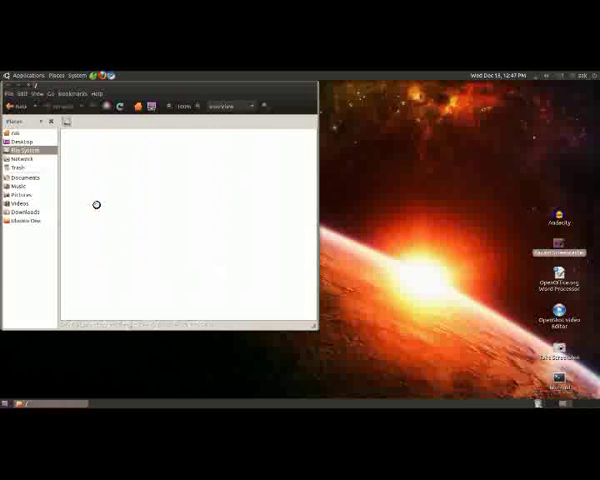
- Open the zak home folder showing Desktop, Documents, Downloads, Music and Pictures
click(29, 146)
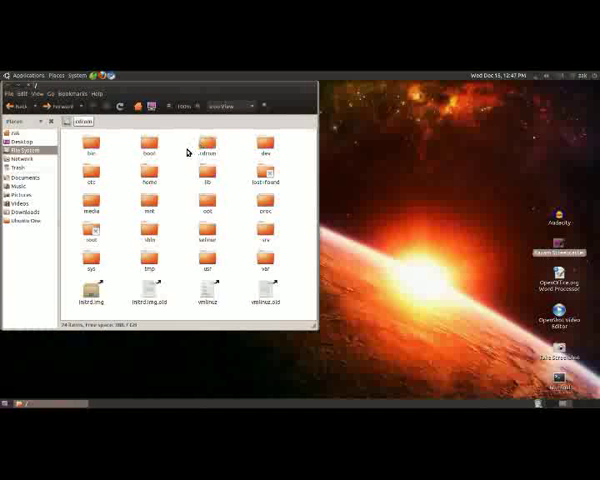
click(207, 145)
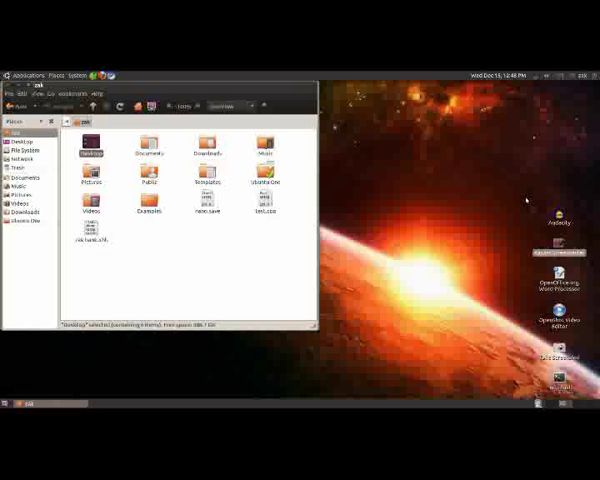
- Navigate up from the home folder back to the root File System listing
click(138, 145)
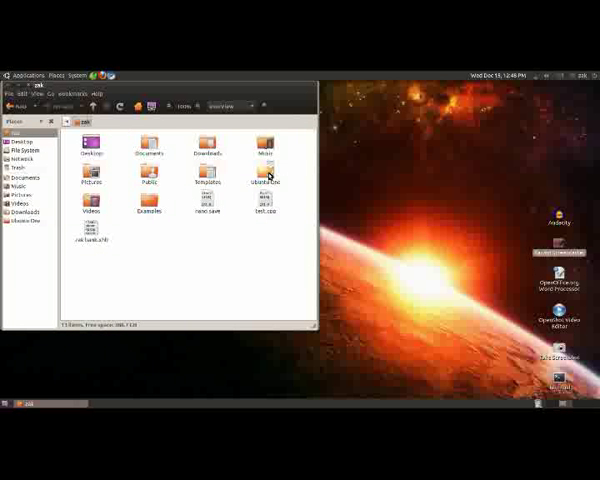
click(263, 165)
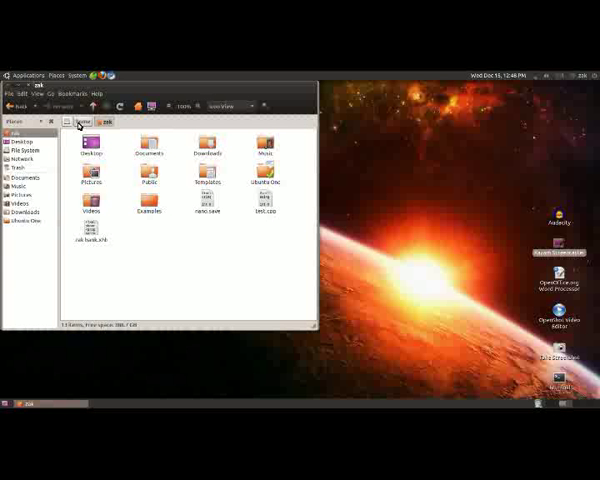
click(23, 149)
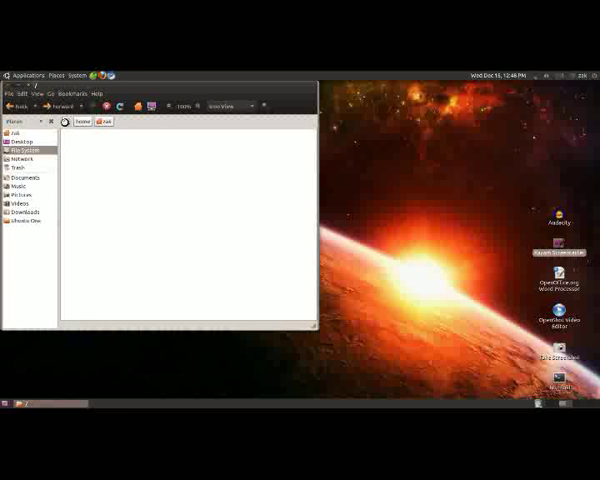
click(24, 148)
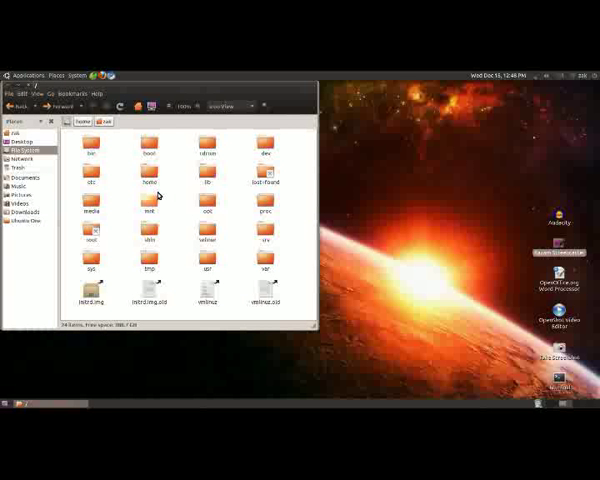